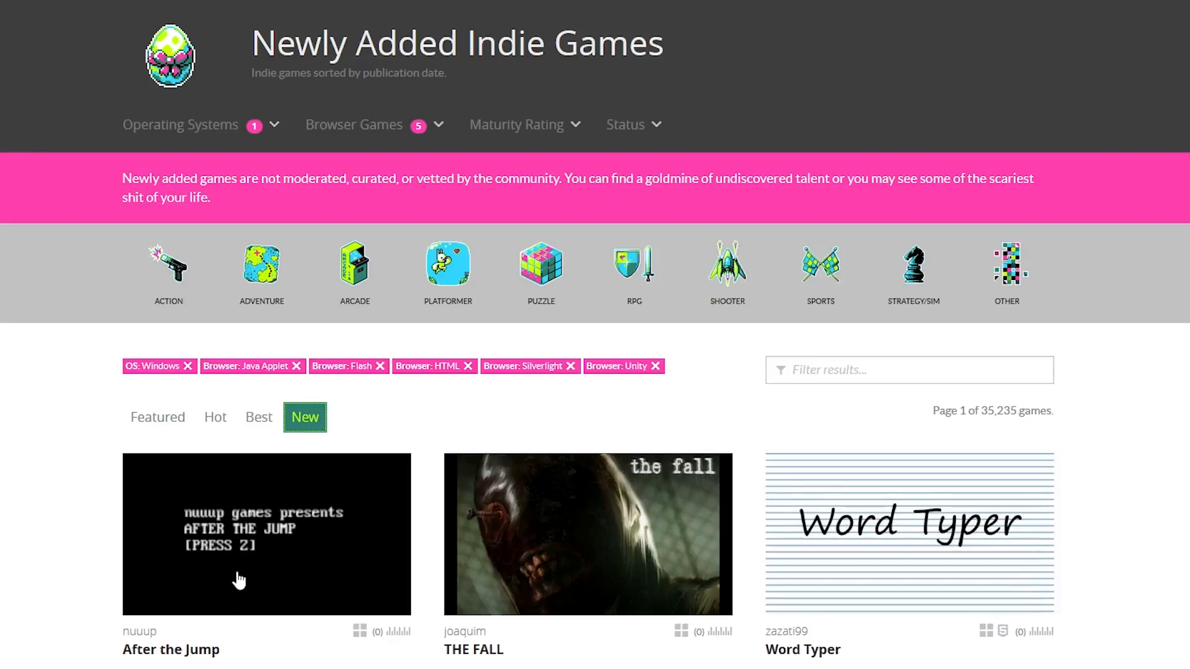
# Open the 'After the Jump' page from the newly added games and scroll to its Description section.
pyautogui.click(265, 533)
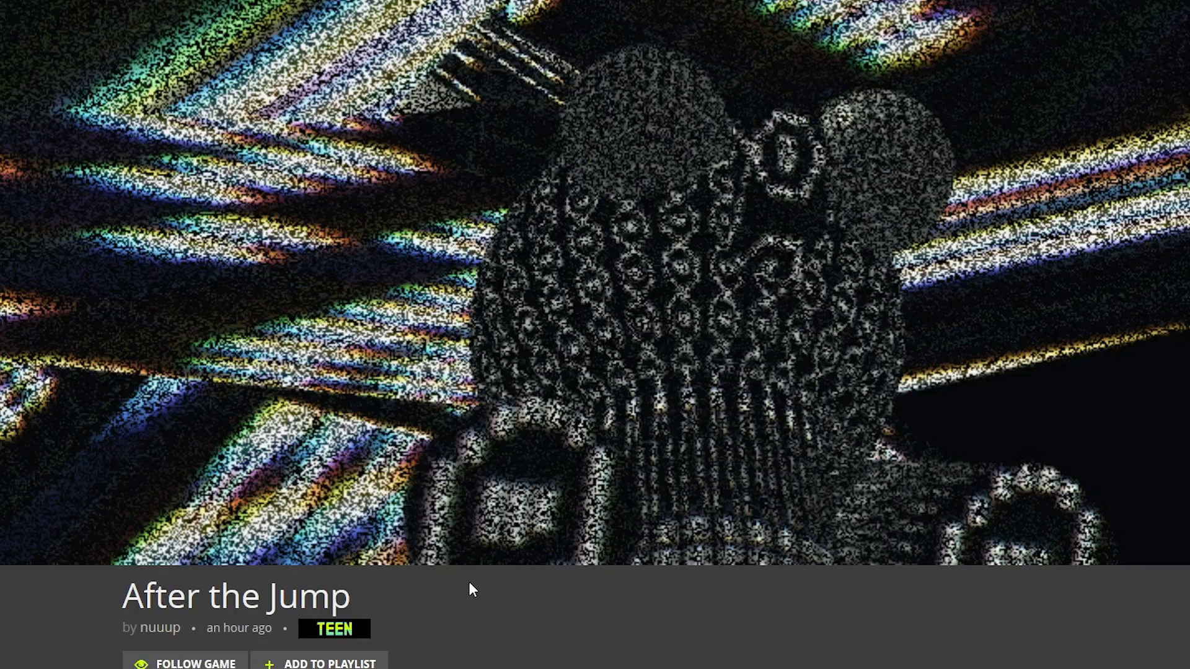
pyautogui.scroll(-3)
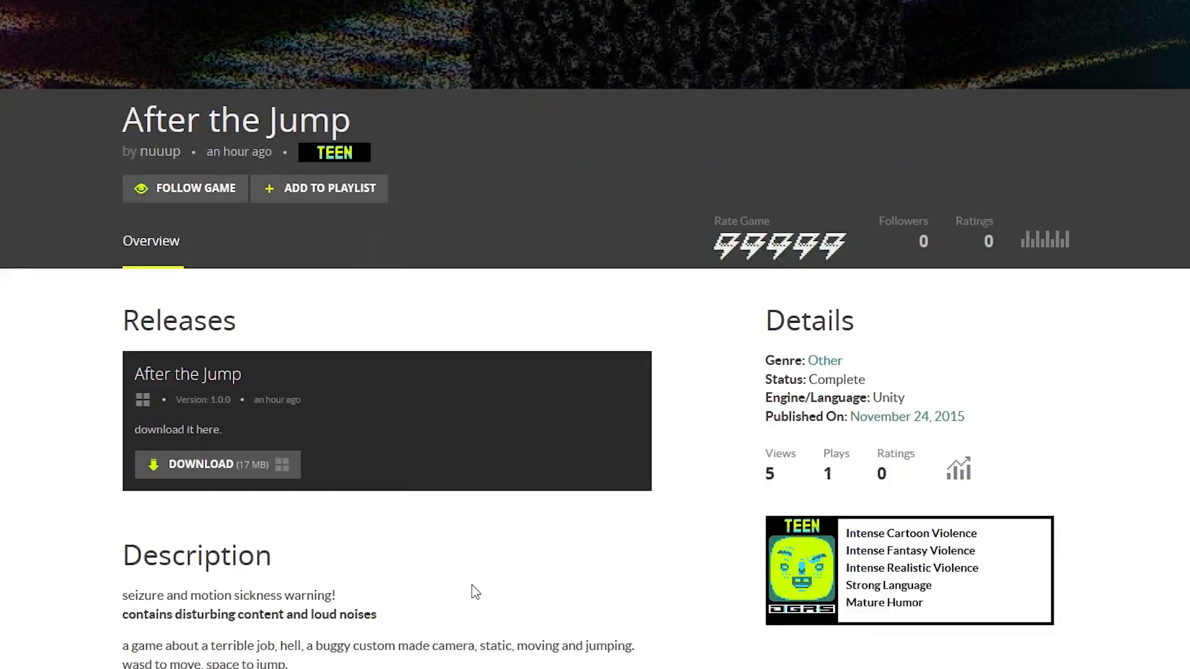
pyautogui.scroll(-3)
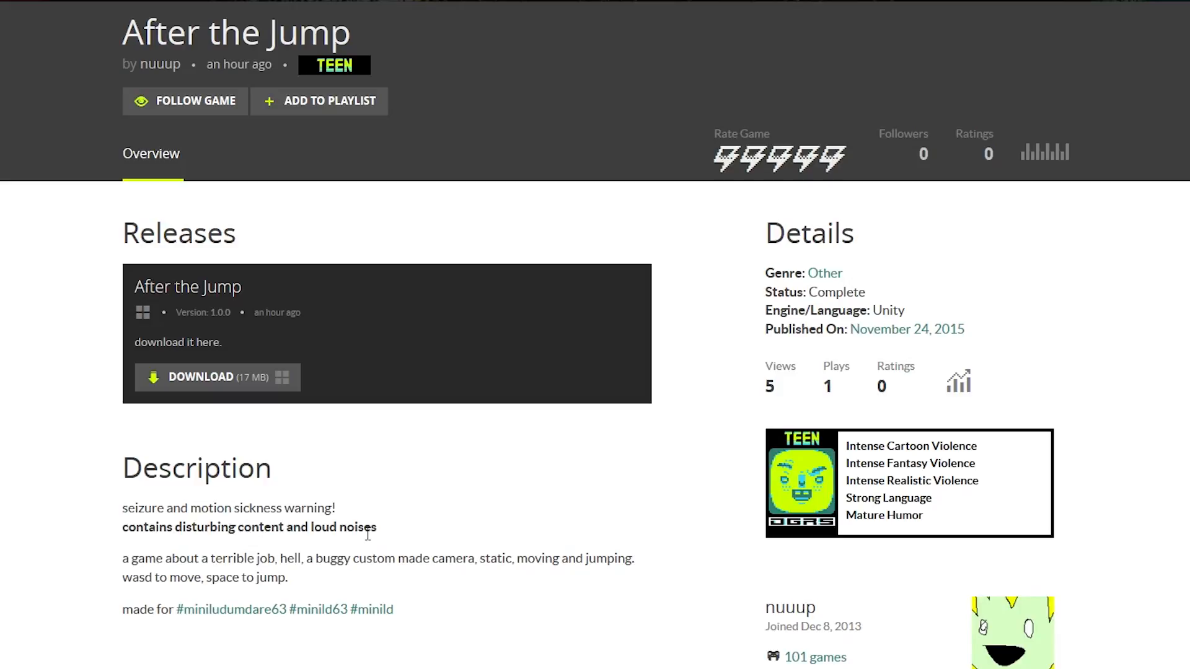
pyautogui.moveTo(420, 619)
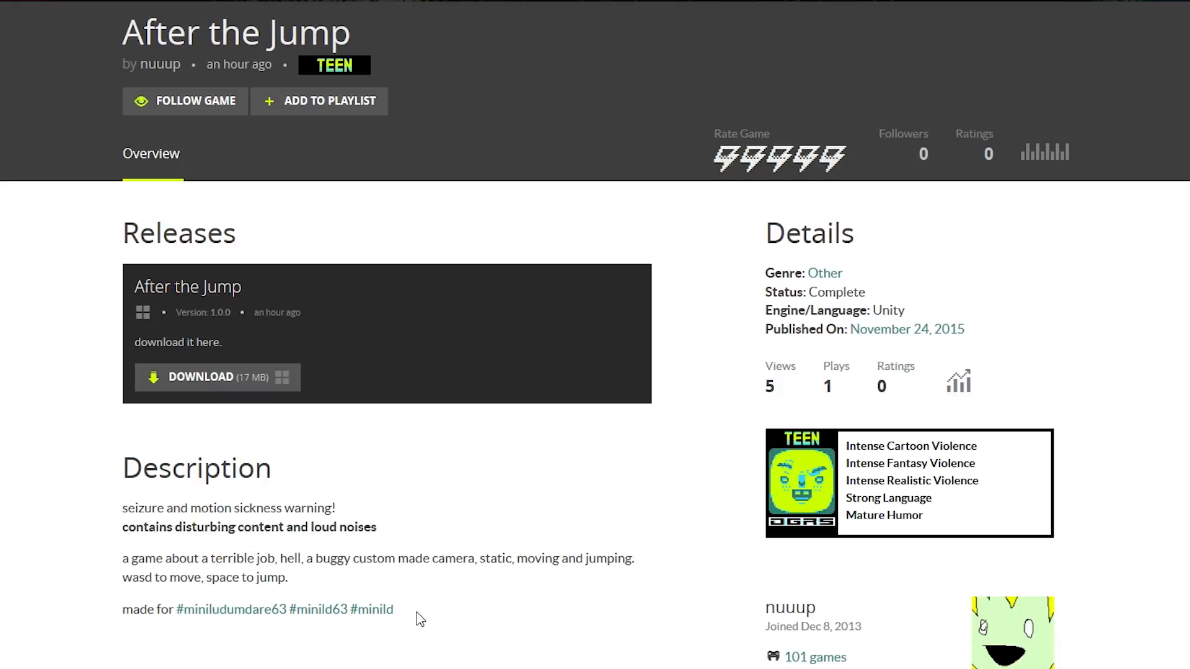